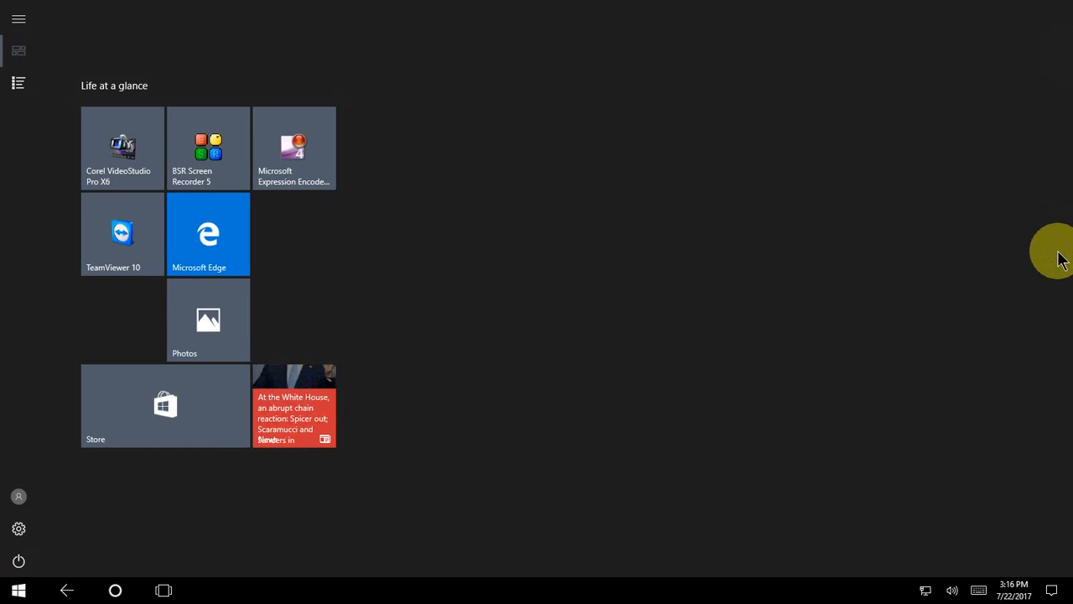
mouse_move(18, 528)
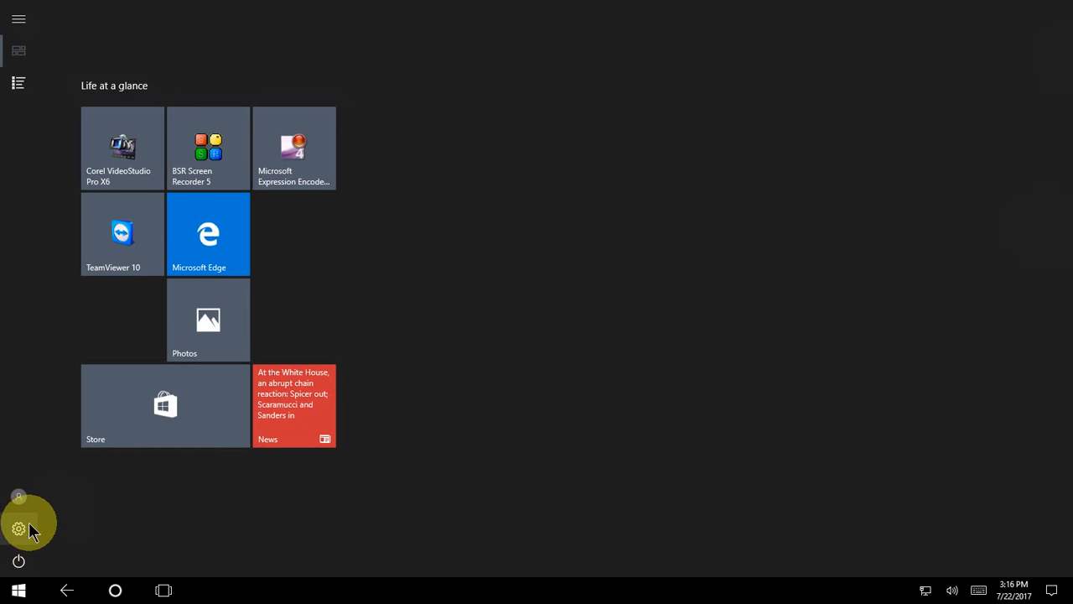
Open the Action Center from the taskbar to reach the Tablet mode quick-action tile
click(18, 527)
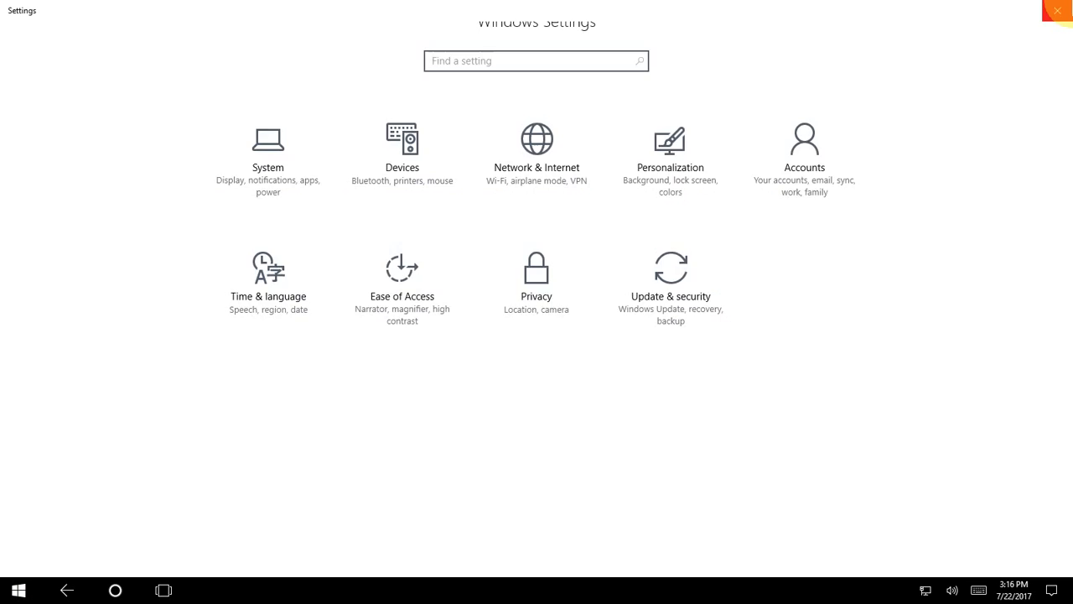
click(20, 584)
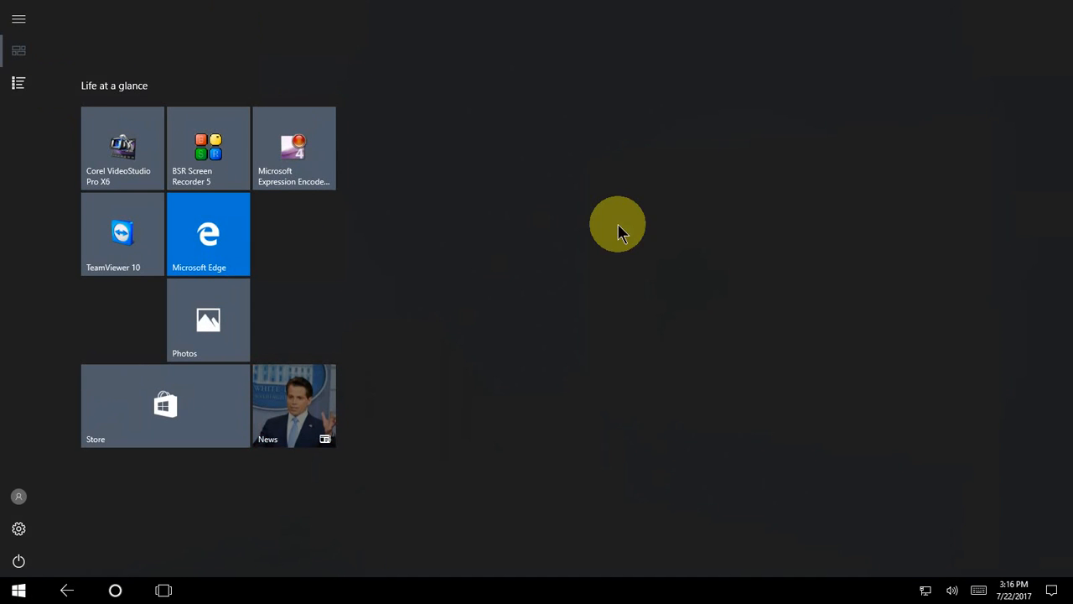
mouse_move(763, 379)
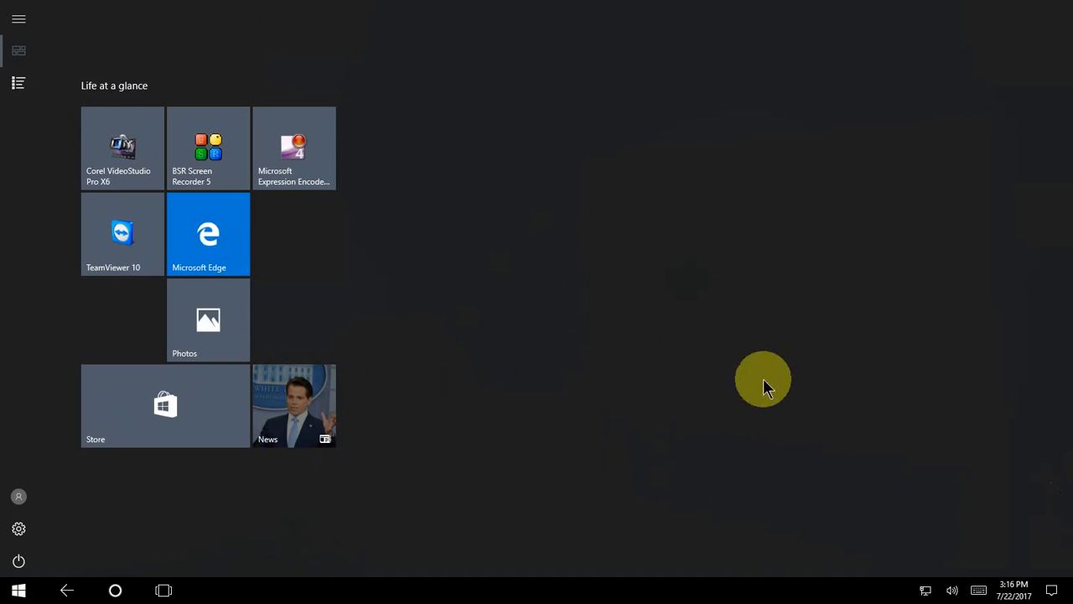
mouse_move(1054, 587)
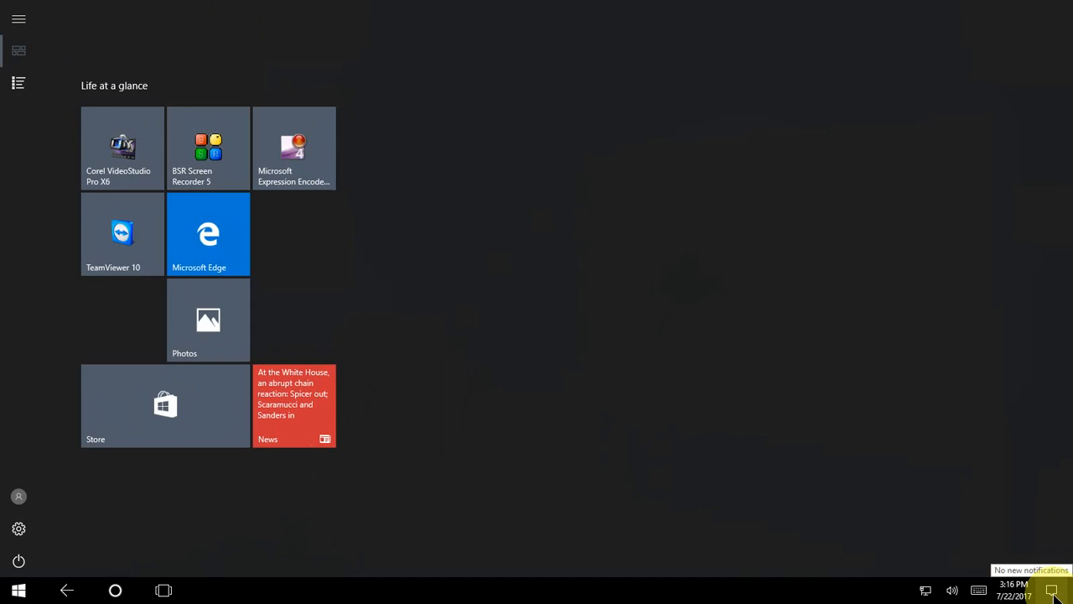
click(1053, 584)
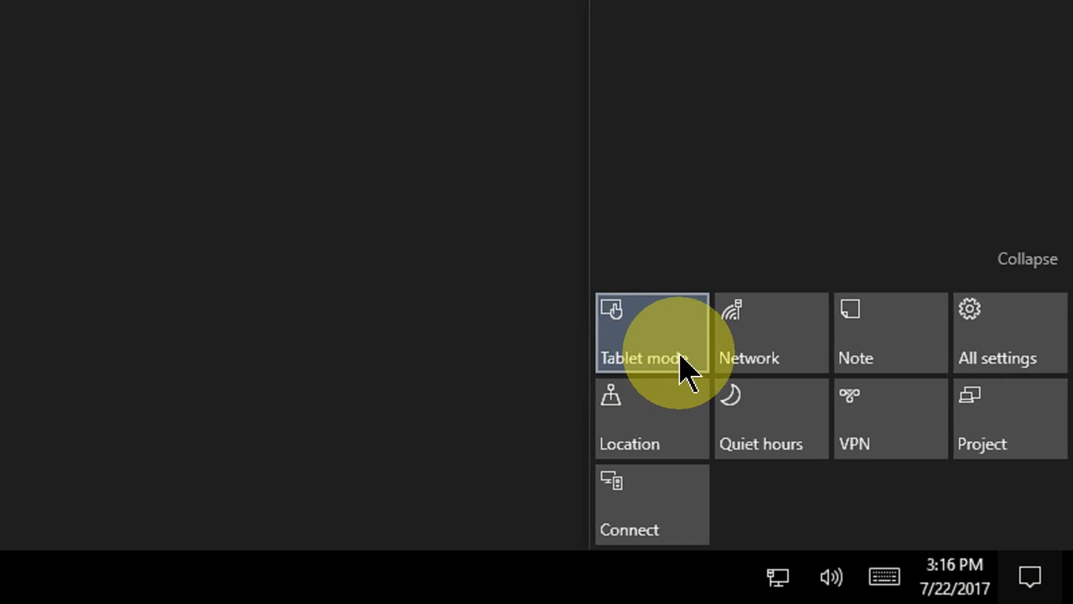
mouse_move(680, 408)
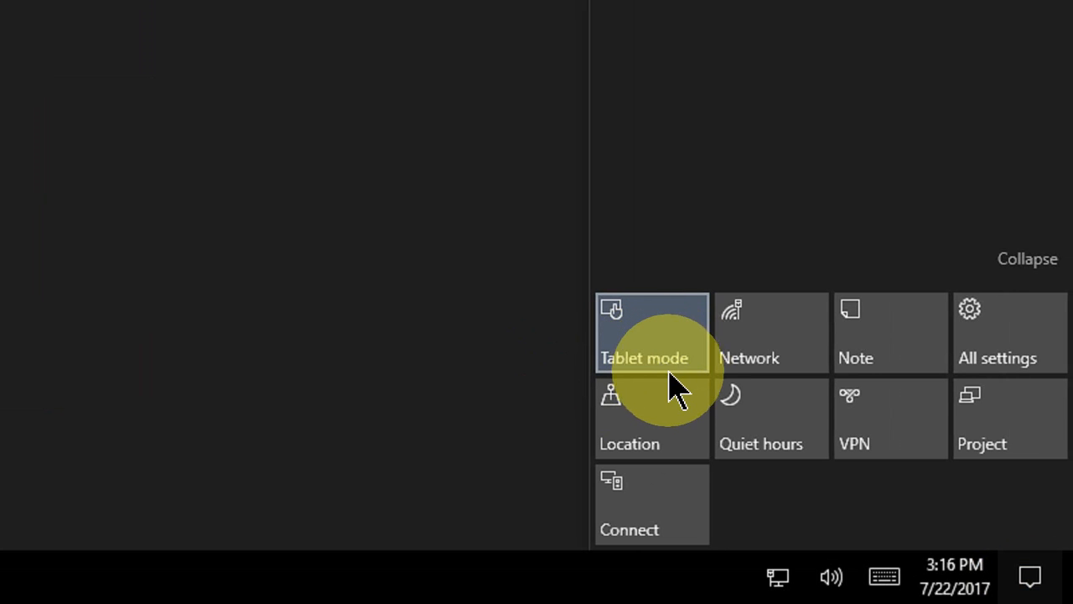
mouse_move(701, 368)
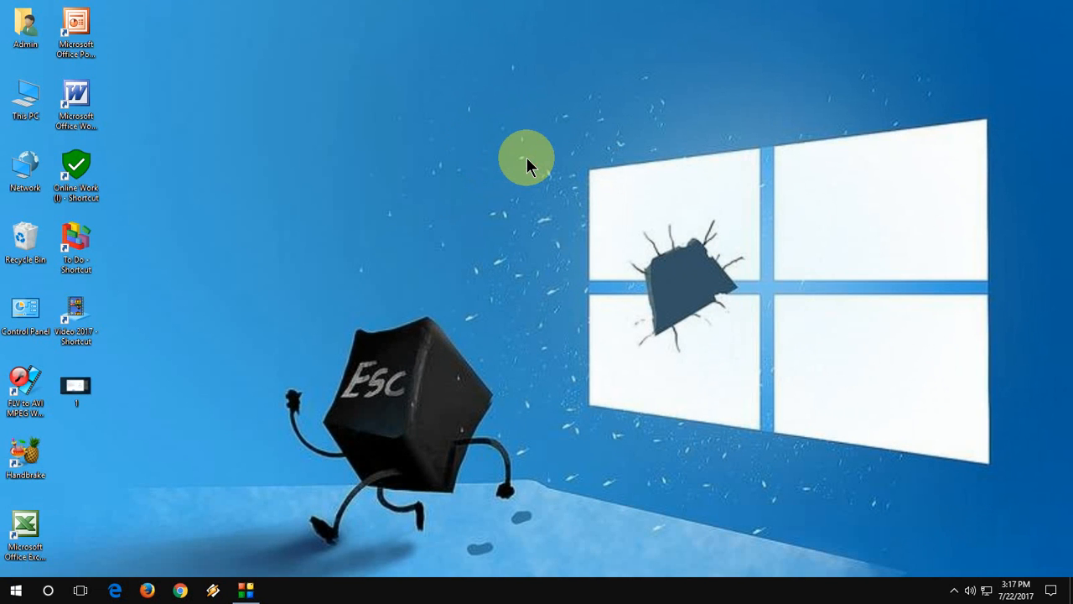
mouse_move(430, 165)
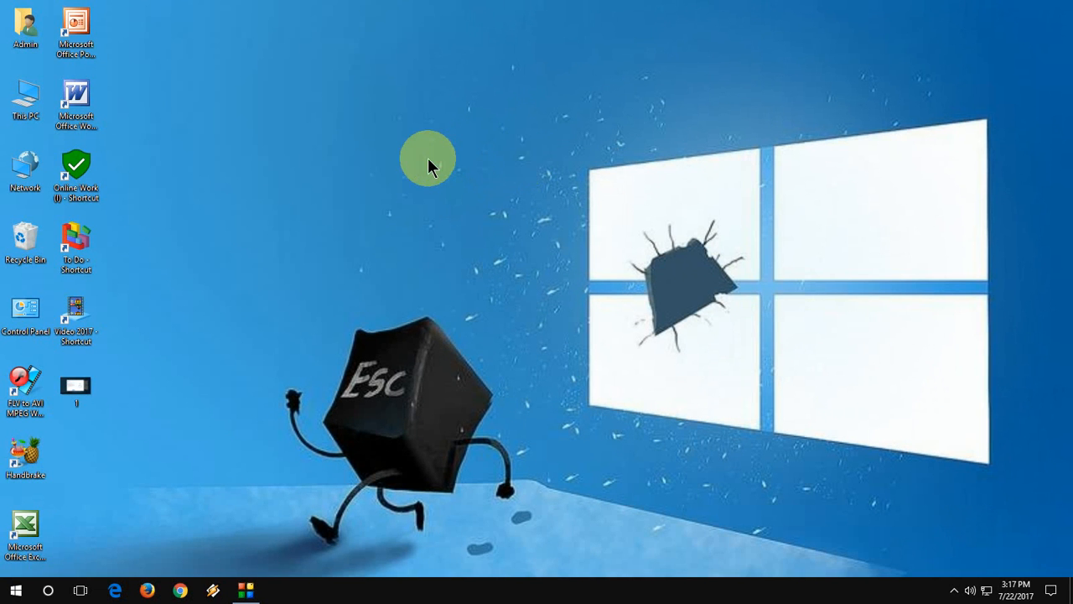
Open Personalization settings from the desktop's right-click menu
right_click(427, 158)
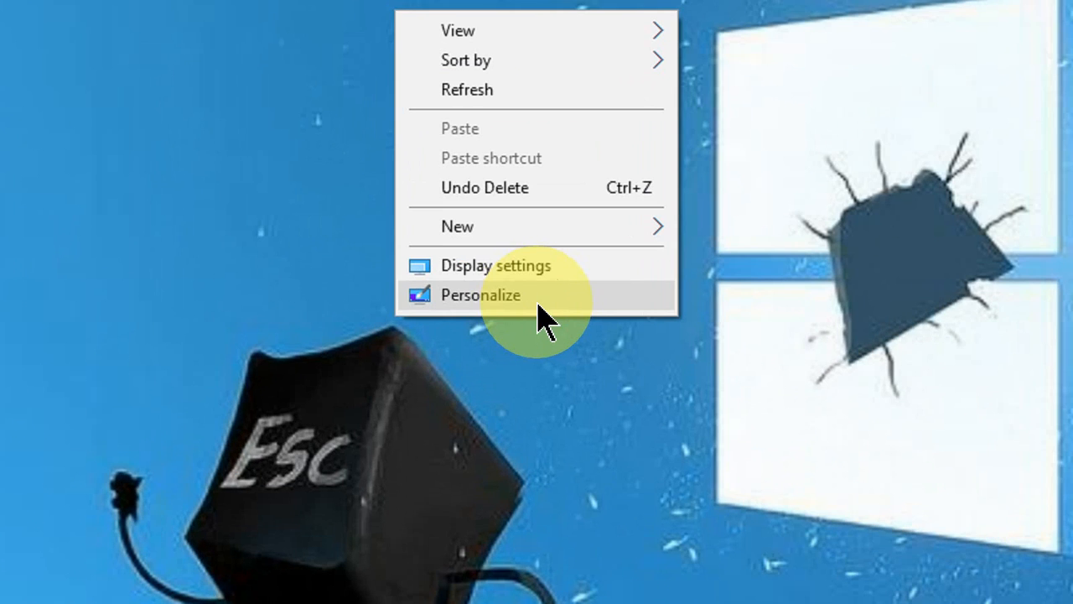
click(480, 295)
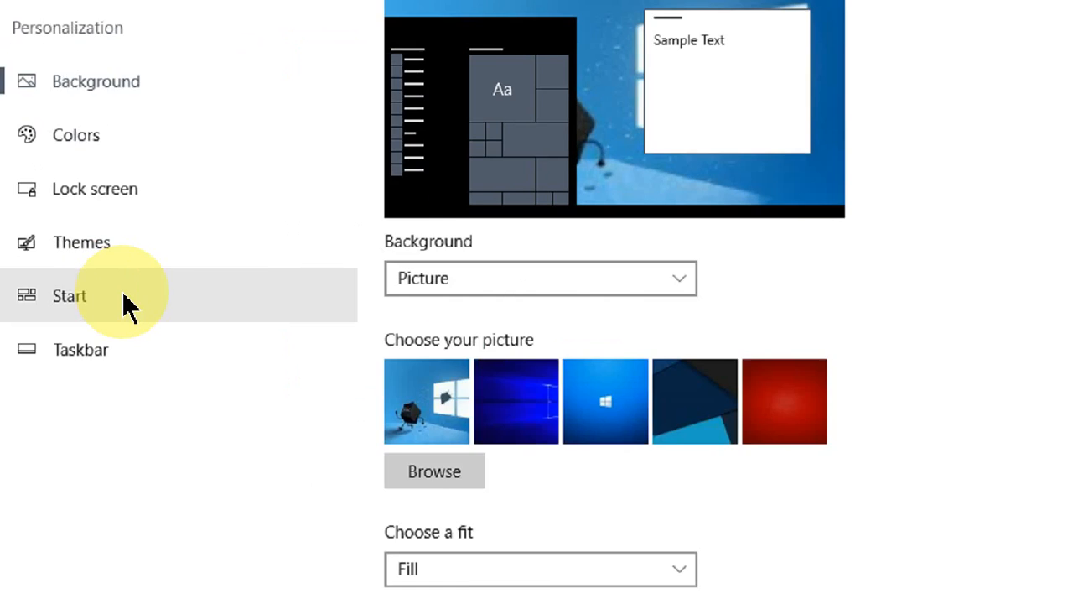
In the Start personalization page, switch the 'Use Start full screen' toggle off
click(69, 295)
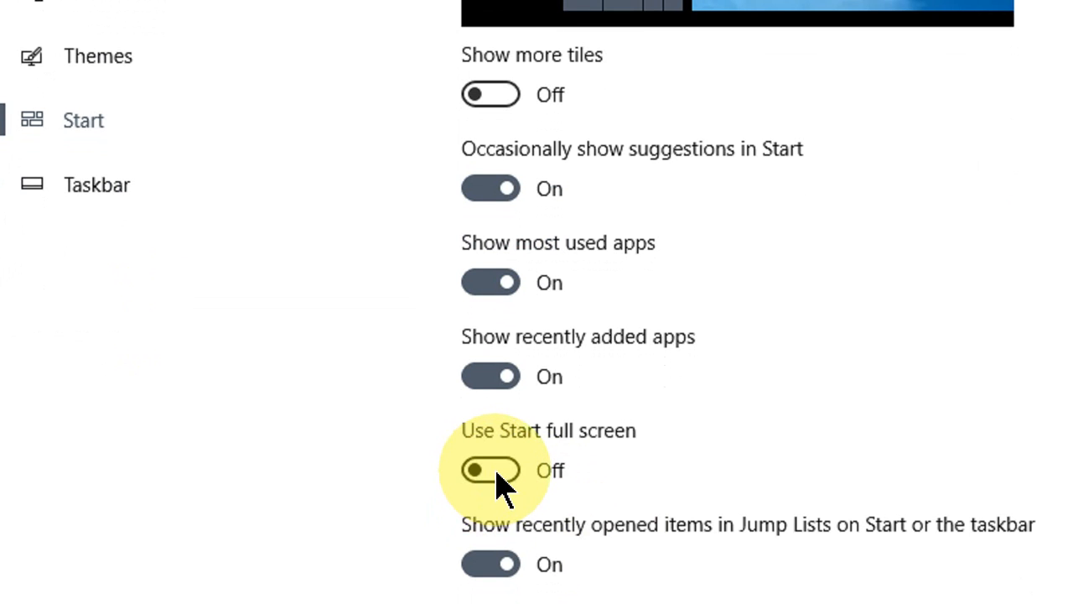
click(490, 472)
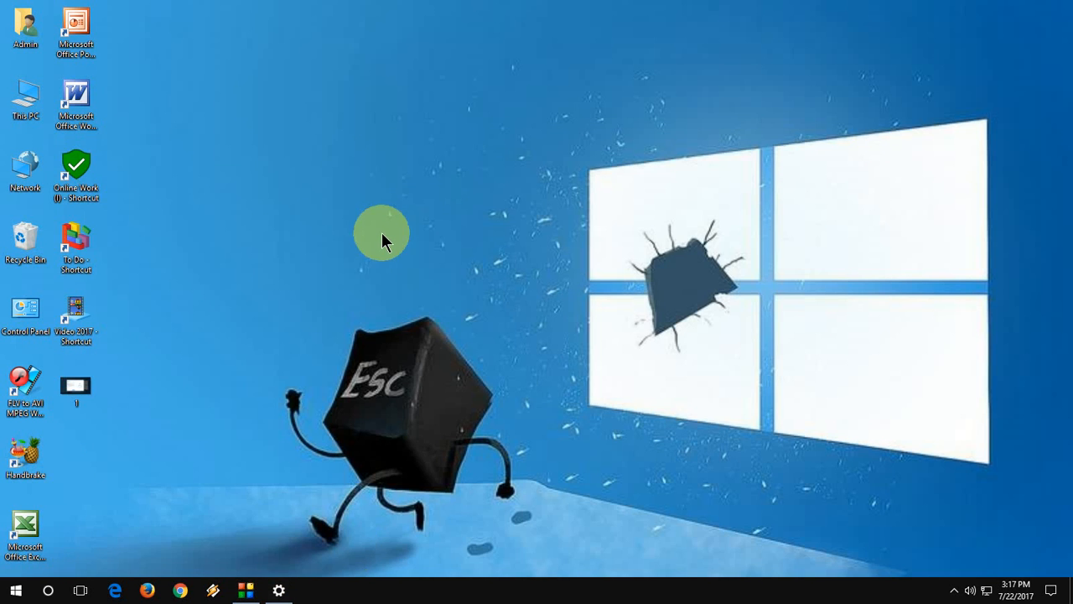
click(8, 587)
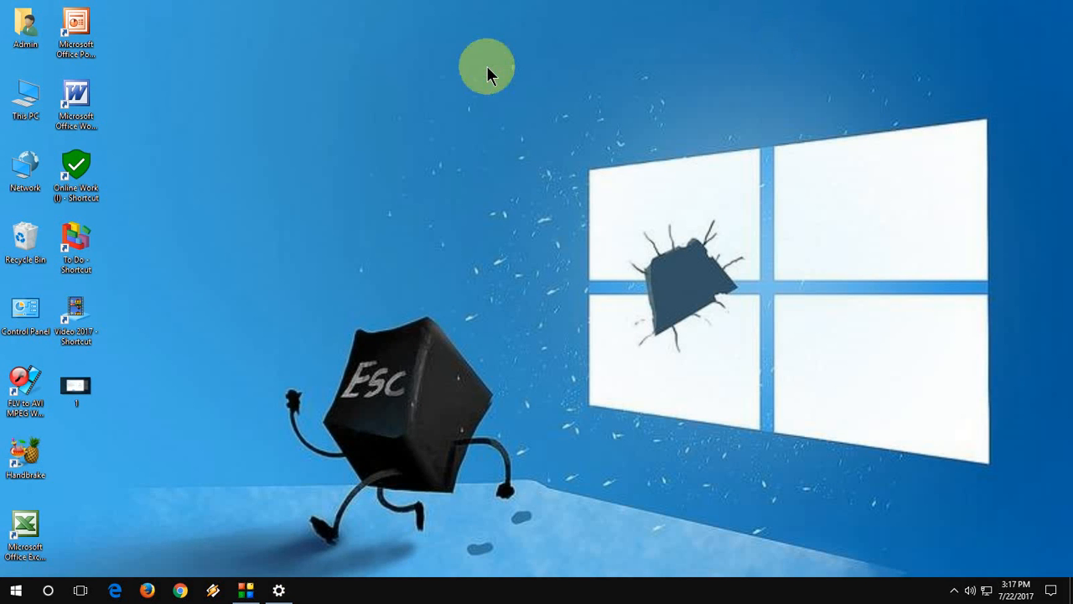
click(278, 592)
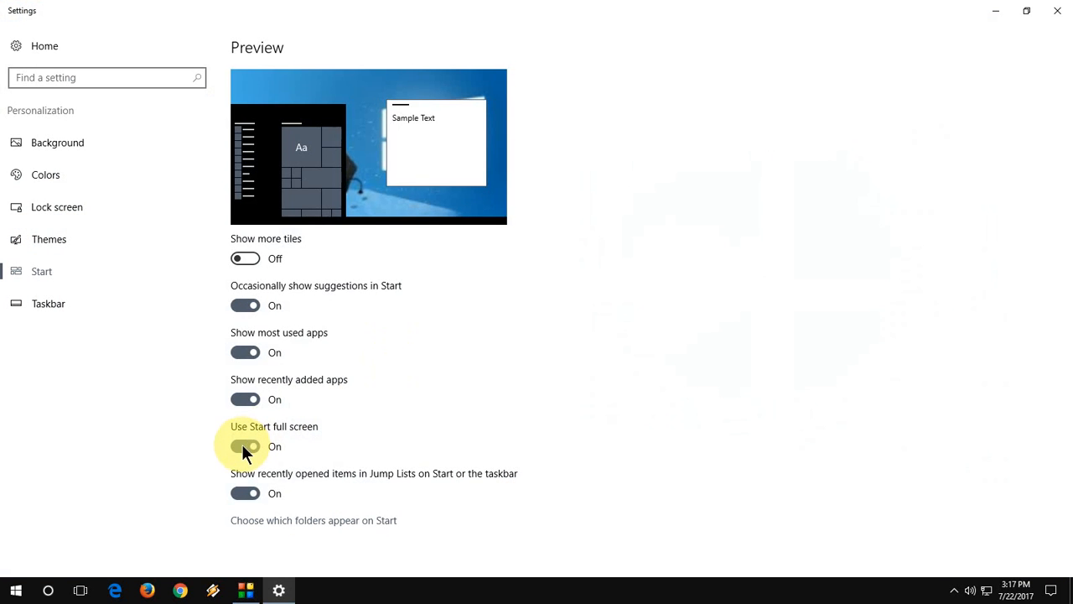
click(245, 446)
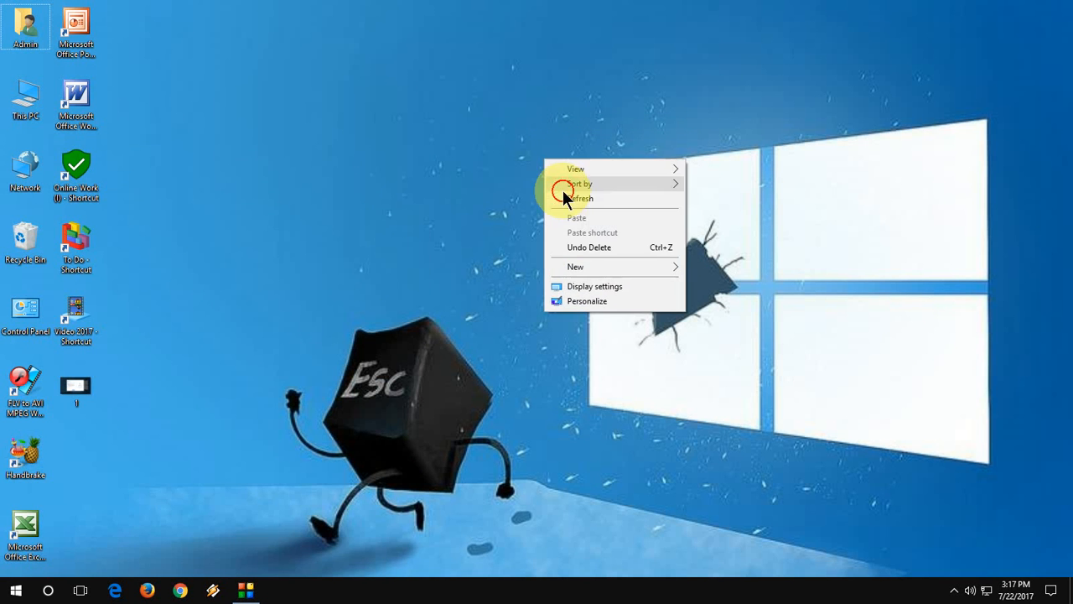
Open the Start menu and confirm it shows as a side panel, not full screen
click(23, 590)
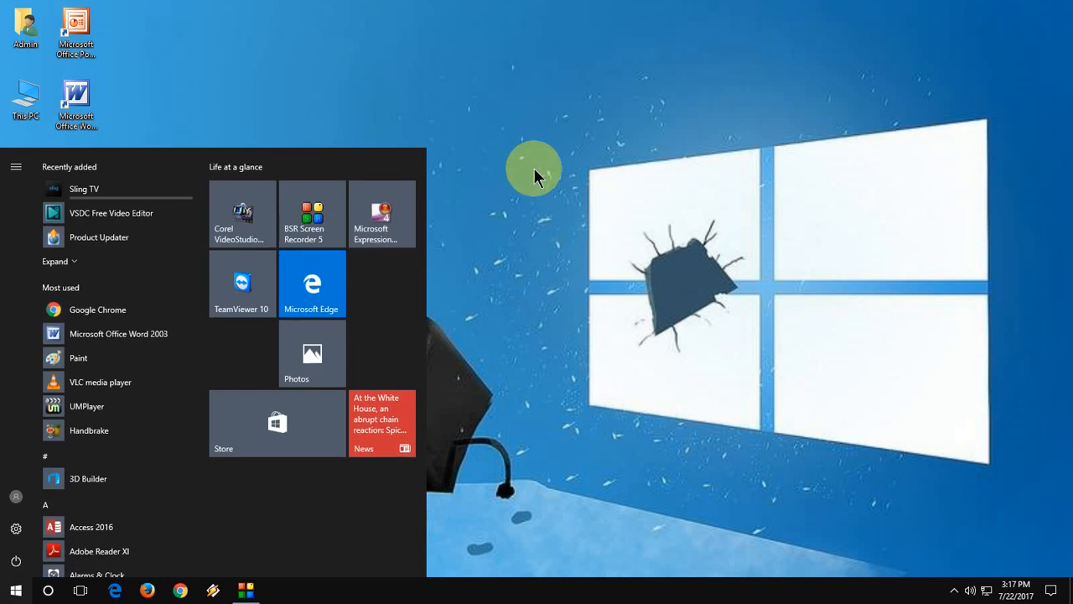